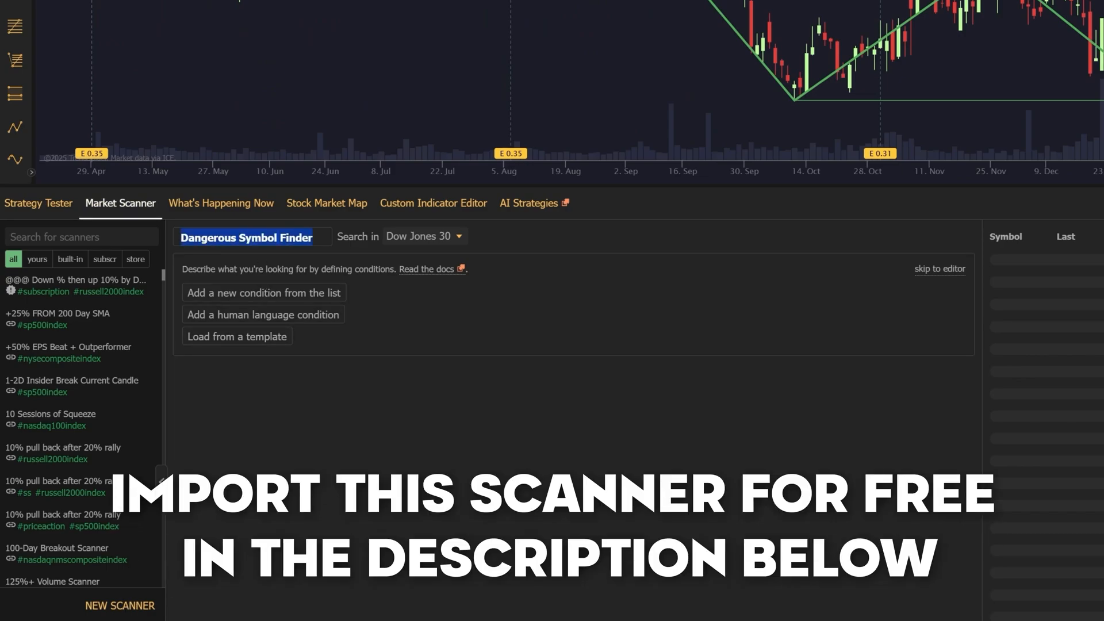
# Step: Begin renaming the freshly created blank scanner from its default name
pyautogui.click(235, 124)
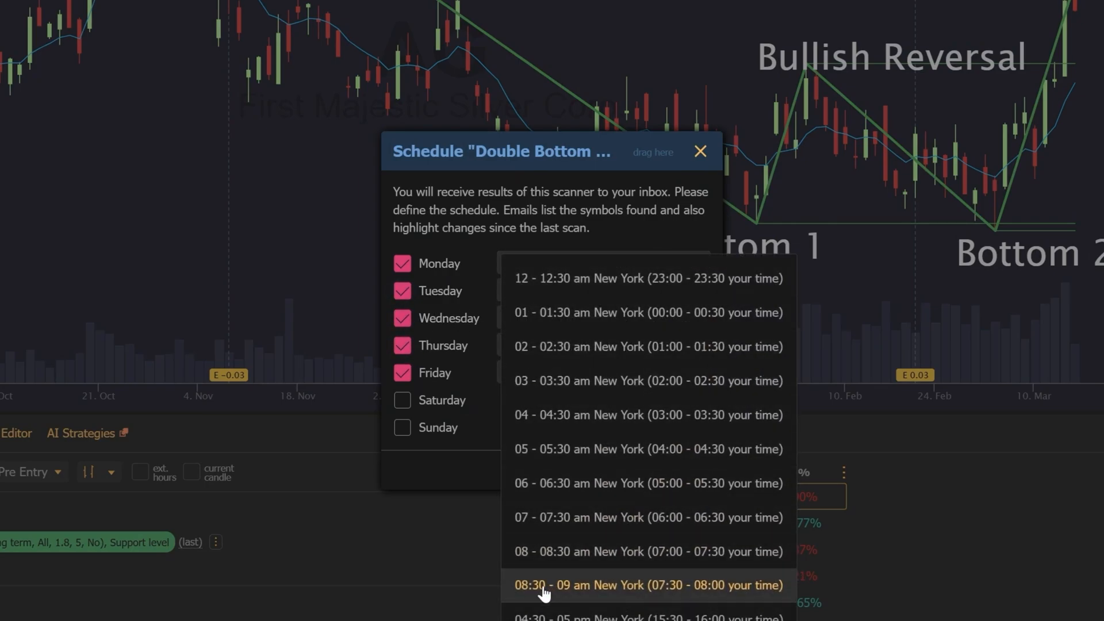
# Step: Choose 08:30 - 09 am New York as the email delivery time for the Monday–Friday schedule
pyautogui.click(699, 151)
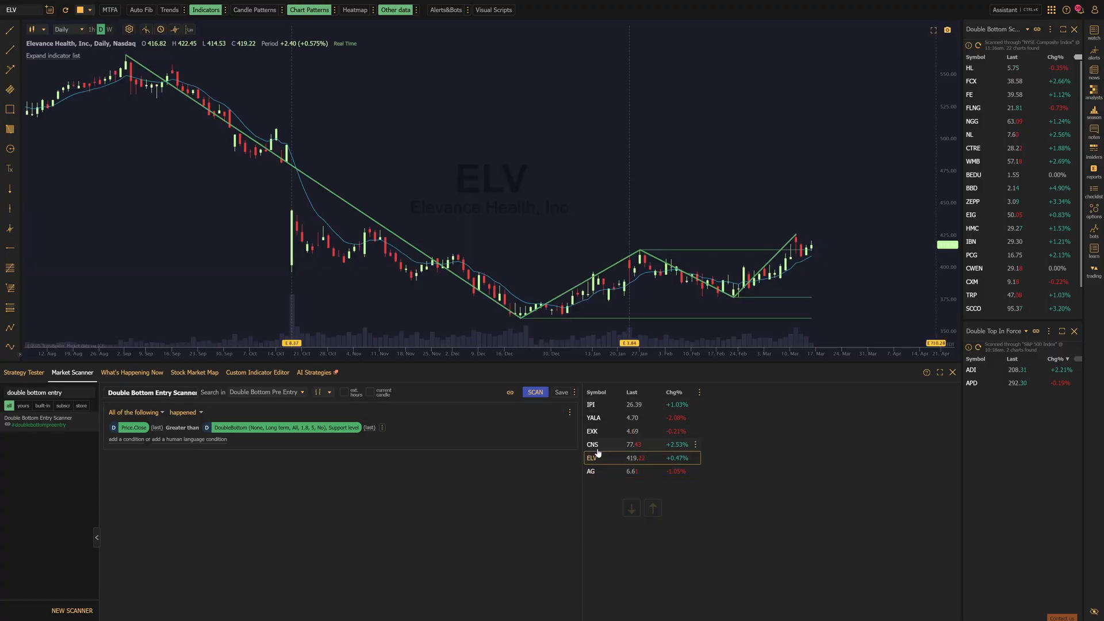